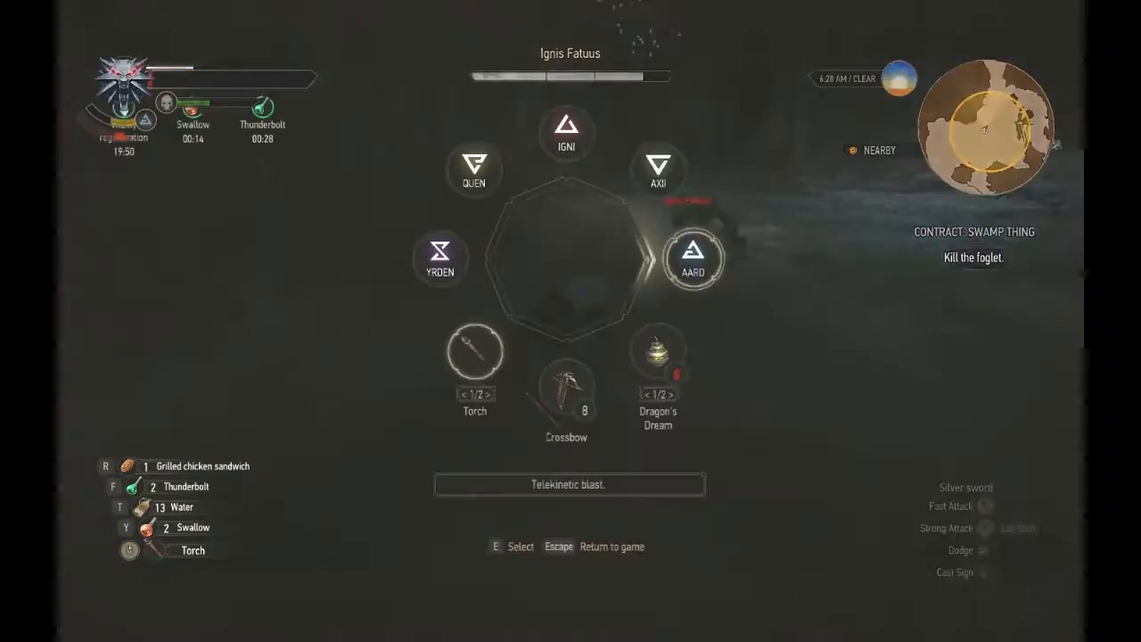
{"action": "key", "text": "Escape"}
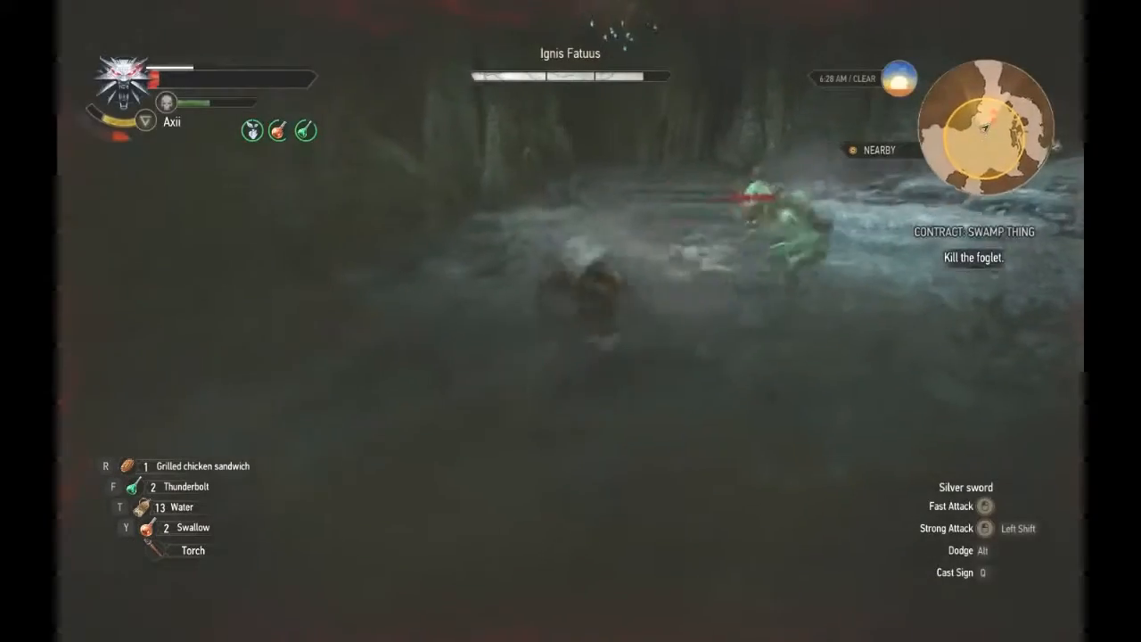